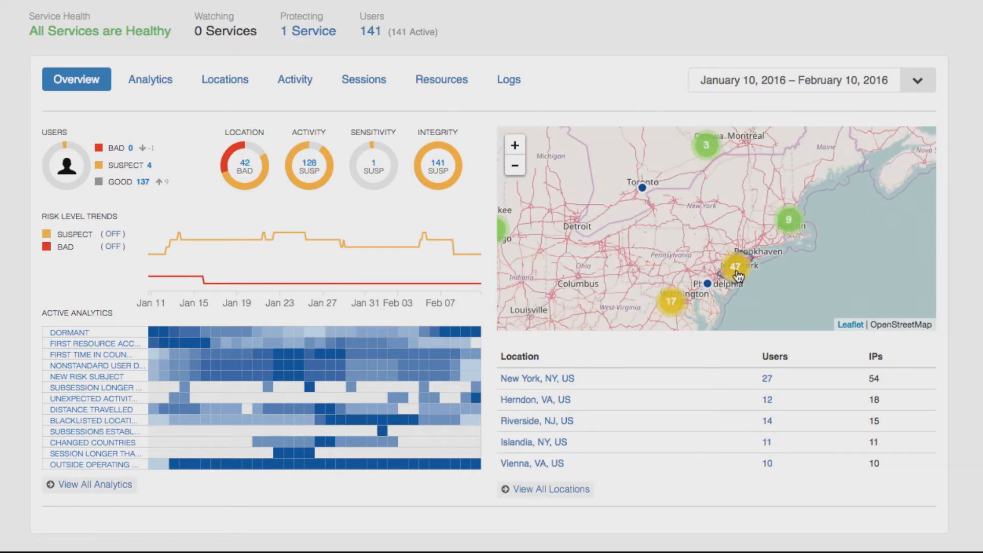
- Zoom the overview map into the New York cluster and inspect the Newark, DE location details
{"action": "left_click", "coordinate": [736, 266]}
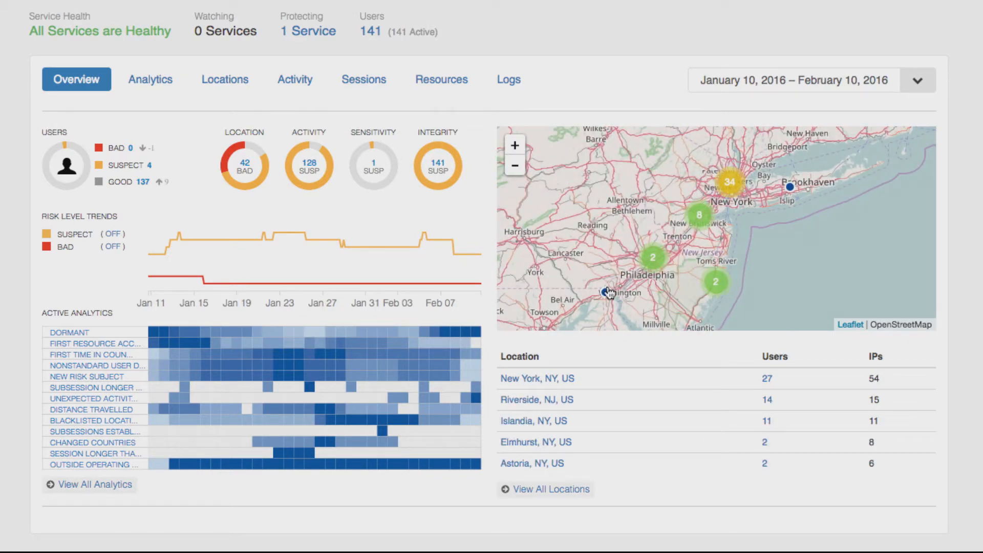
{"action": "left_click", "coordinate": [604, 295]}
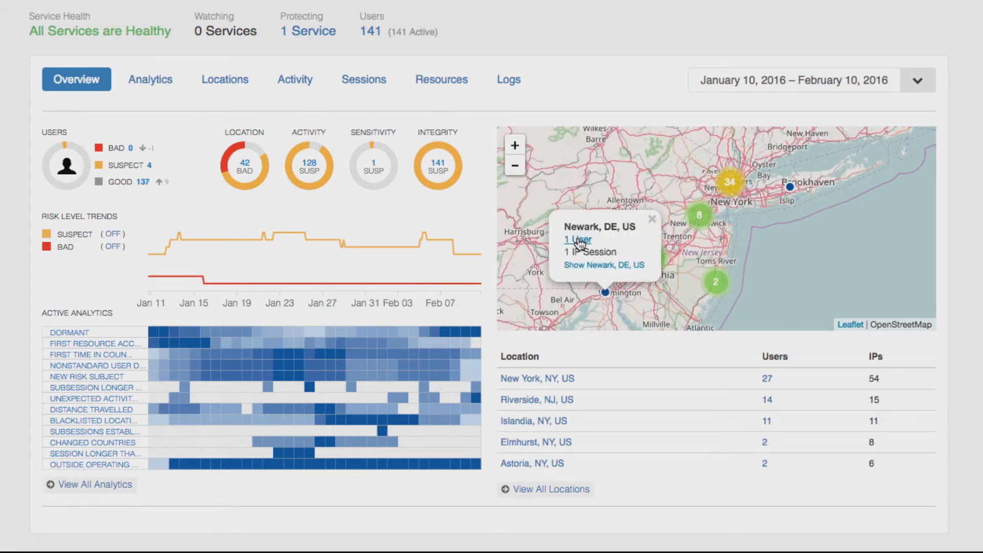
{"action": "mouse_move", "coordinate": [638, 232]}
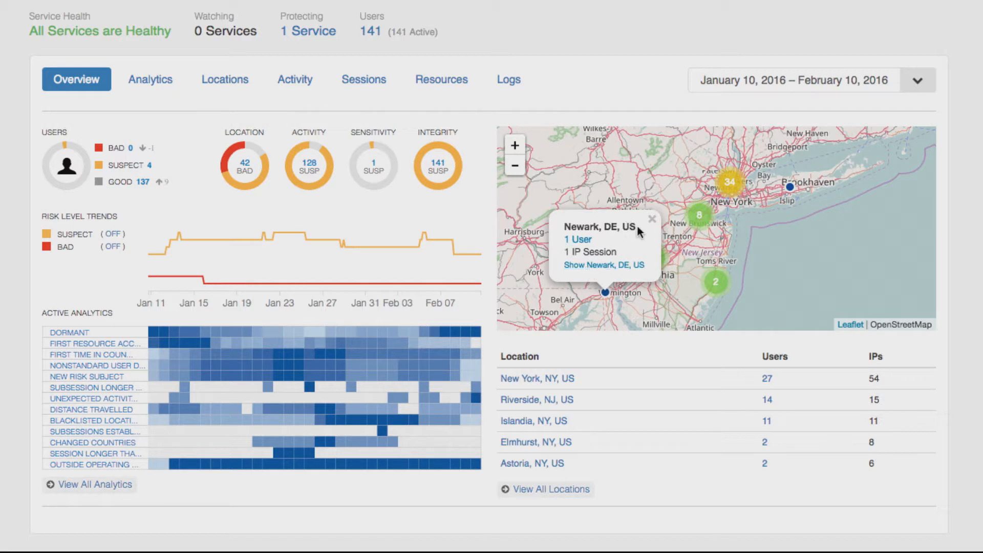
{"action": "left_click", "coordinate": [652, 219]}
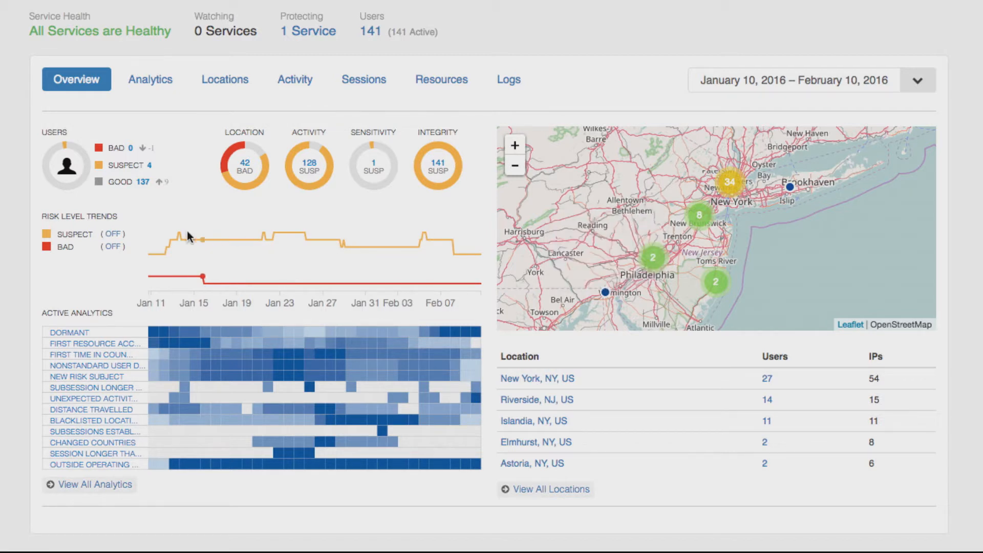
{"action": "mouse_move", "coordinate": [195, 245]}
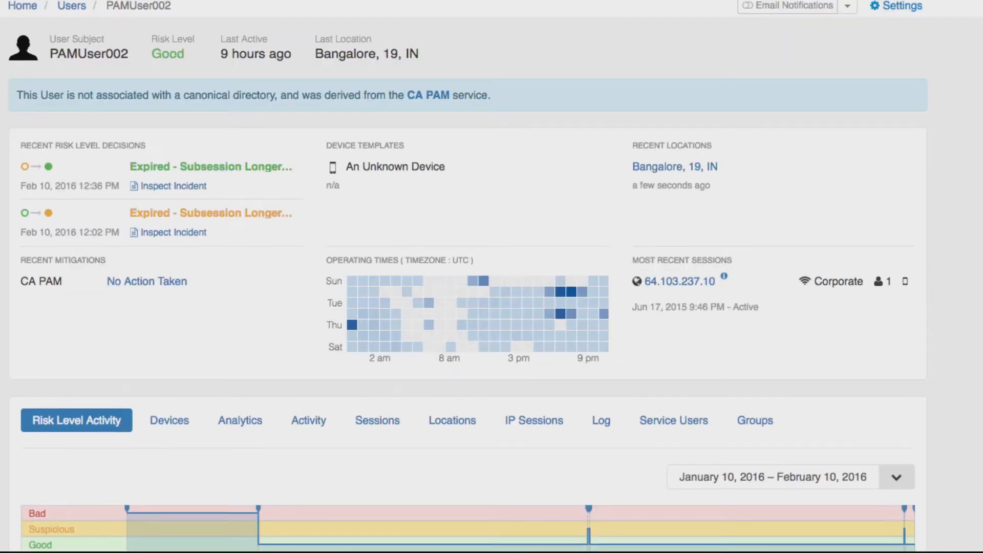
{"action": "mouse_move", "coordinate": [673, 420]}
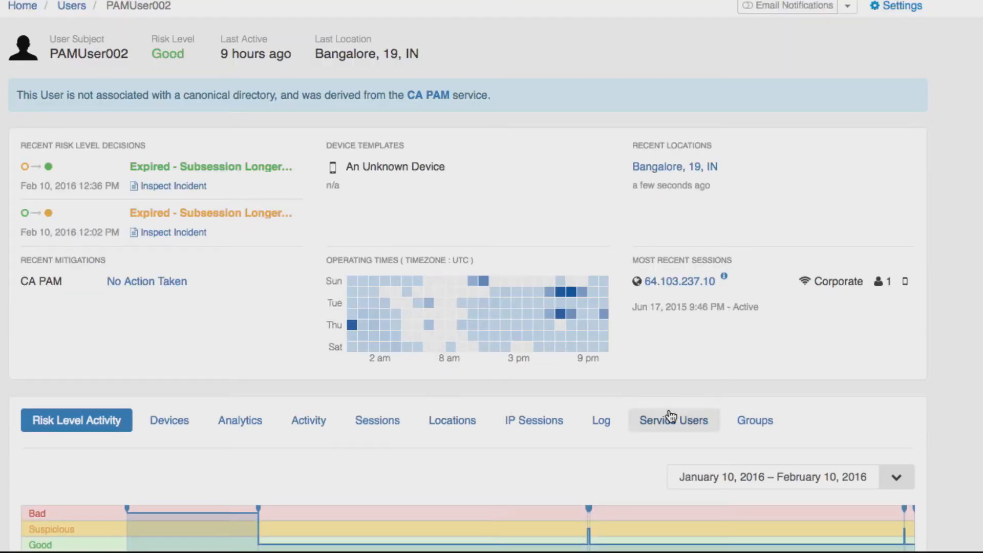
{"action": "mouse_move", "coordinate": [770, 224]}
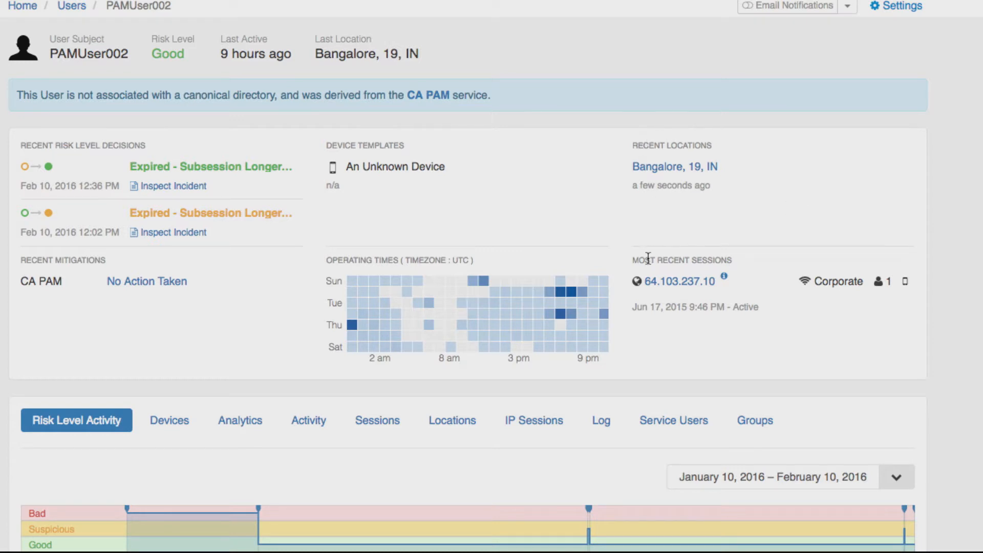
{"action": "mouse_move", "coordinate": [632, 245]}
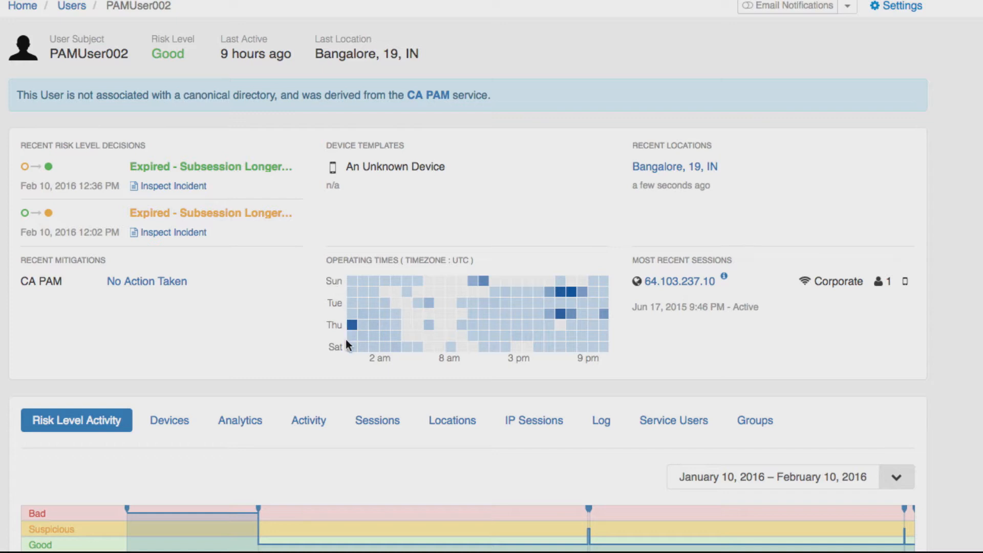
{"action": "mouse_move", "coordinate": [588, 382]}
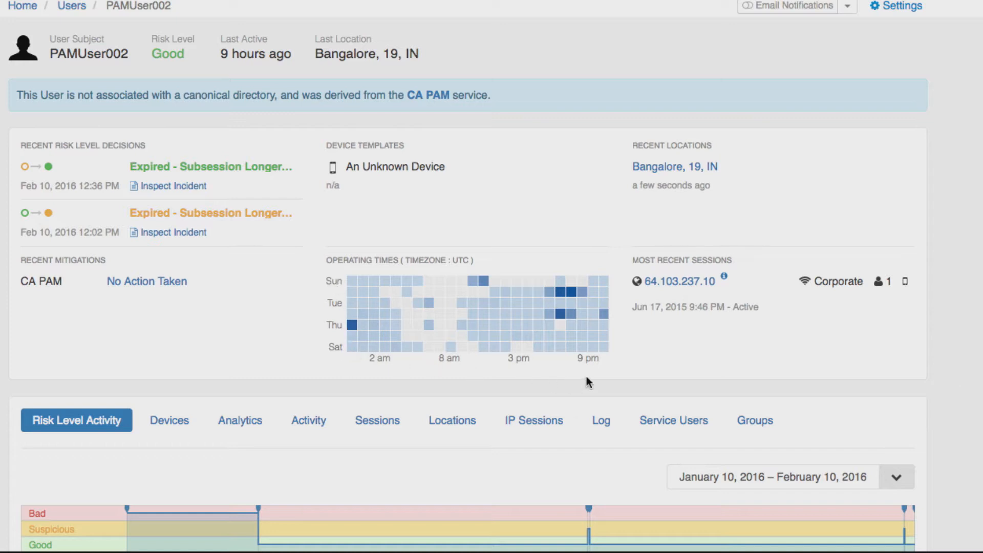
{"action": "mouse_move", "coordinate": [352, 351]}
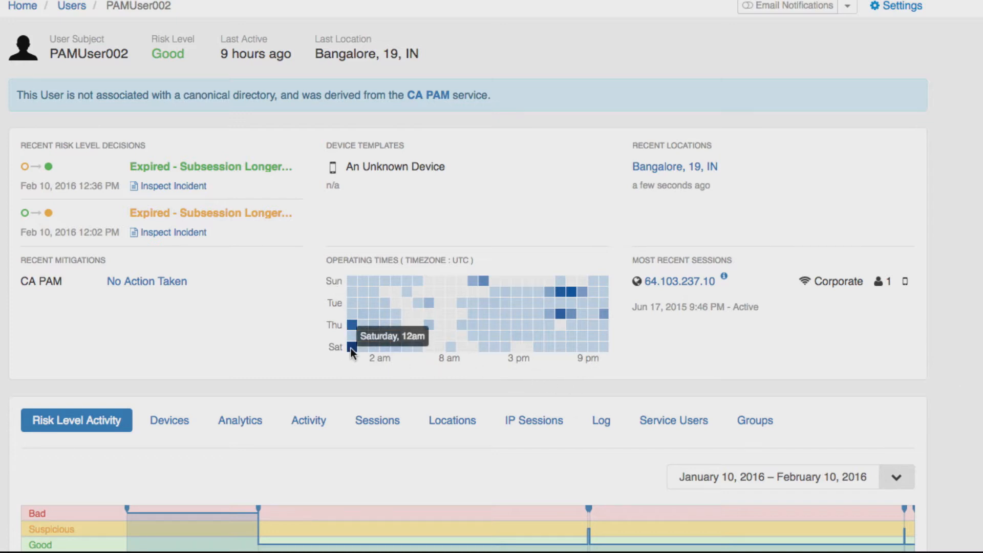
{"action": "mouse_move", "coordinate": [275, 303]}
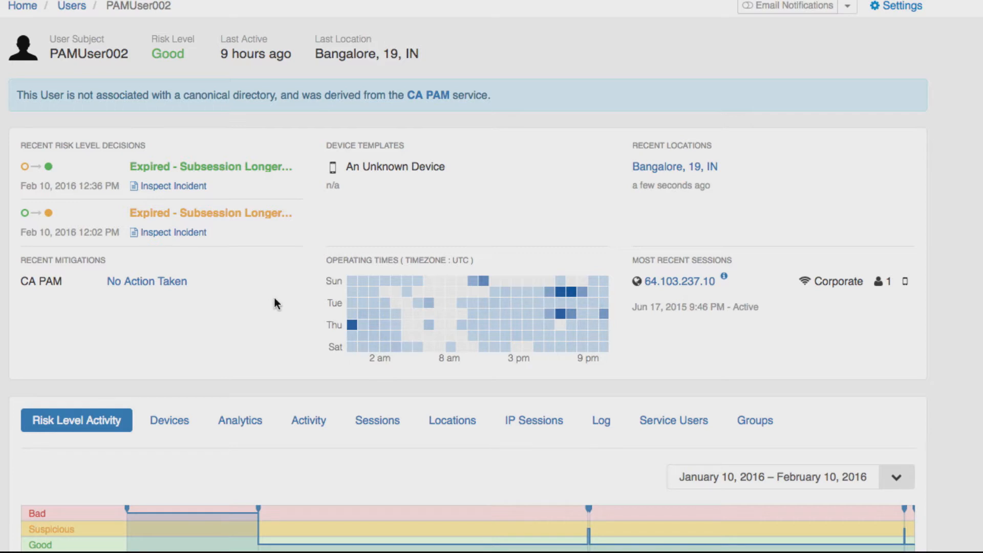
- Scroll the PAMUserUser002 dossier down to the Risk Level Activity timeline
{"action": "scroll", "scroll_direction": "down", "scroll_amount": 3}
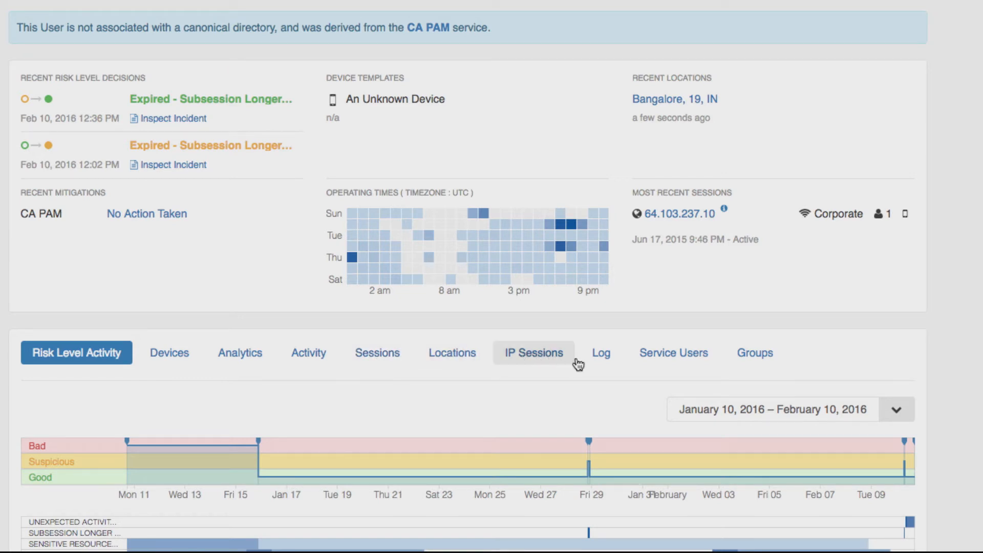
{"action": "mouse_move", "coordinate": [672, 352]}
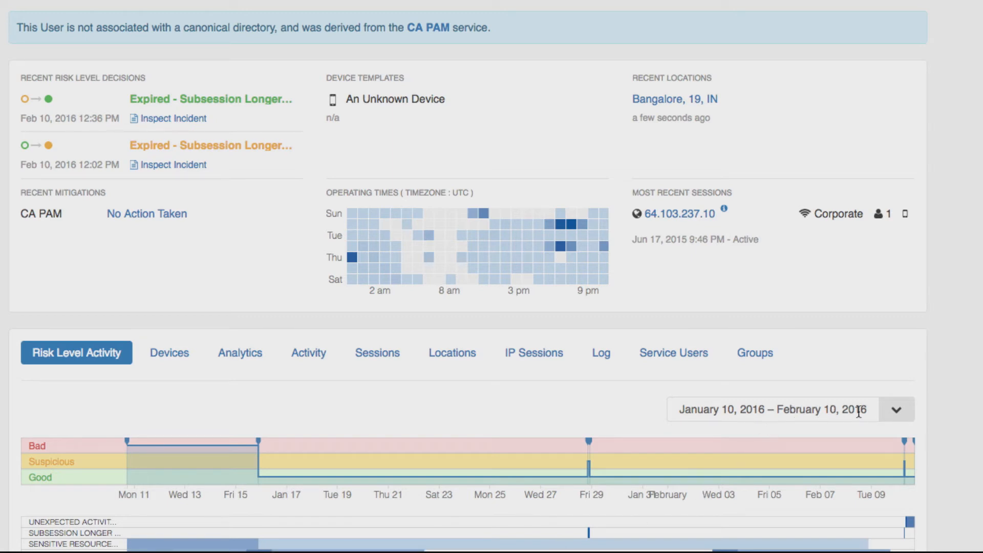
- Widen the risk timeline to the last six months, then zoom it to Jan 5–8, 2016
{"action": "left_click", "coordinate": [896, 410]}
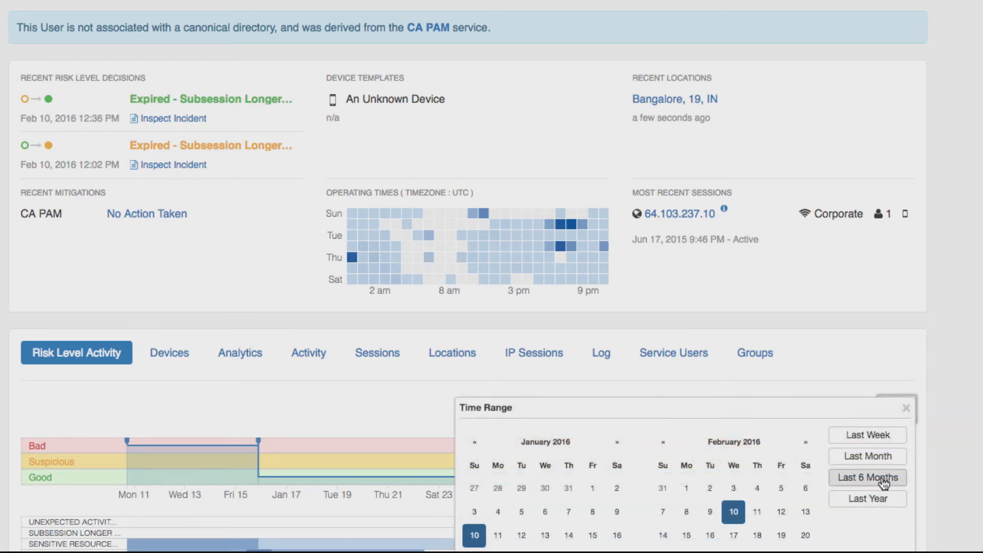
{"action": "left_click", "coordinate": [867, 478]}
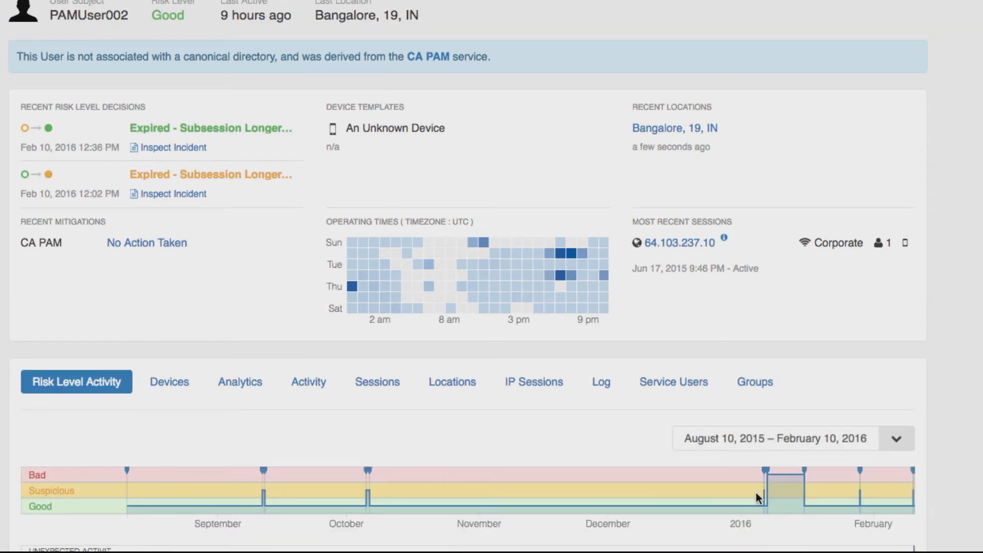
{"action": "mouse_move", "coordinate": [772, 493]}
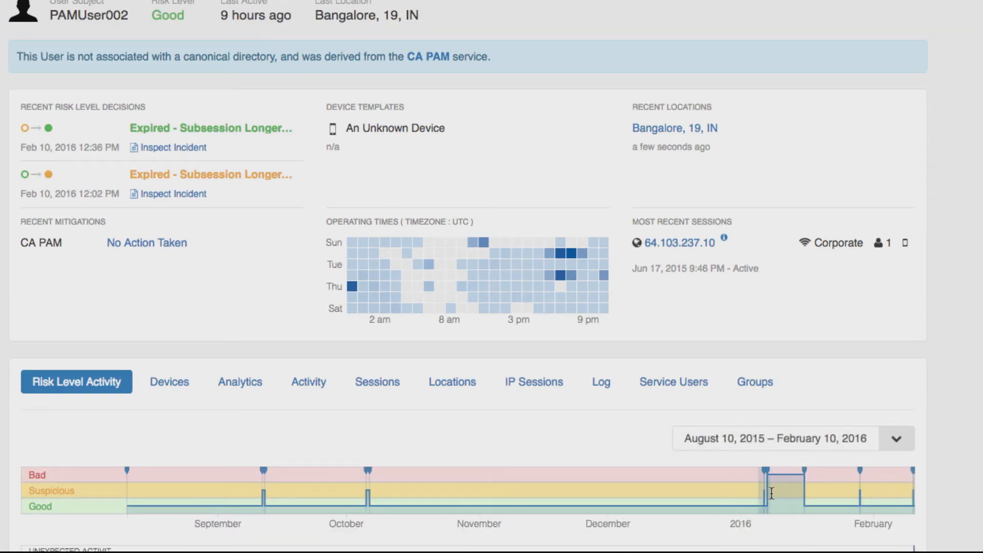
{"action": "left_click", "coordinate": [785, 494]}
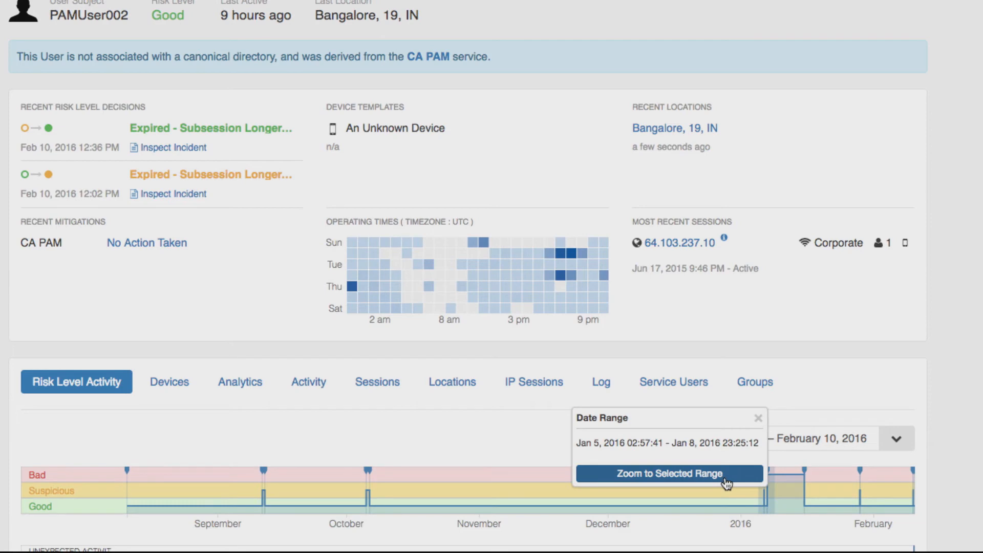
{"action": "left_click", "coordinate": [670, 473]}
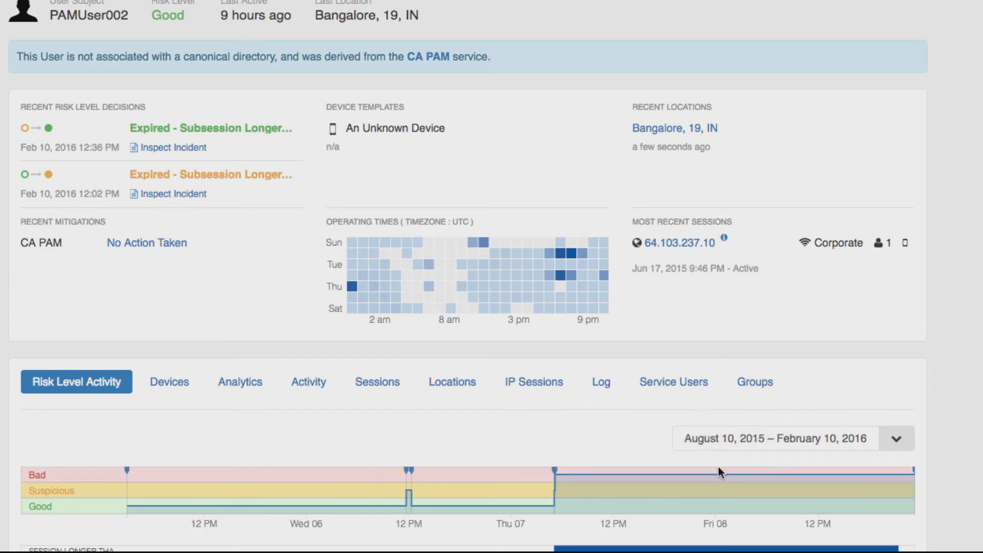
- Scroll down through the analytics active on Jan 8 to the risk level decision
{"action": "scroll", "scroll_direction": "down", "scroll_amount": 3}
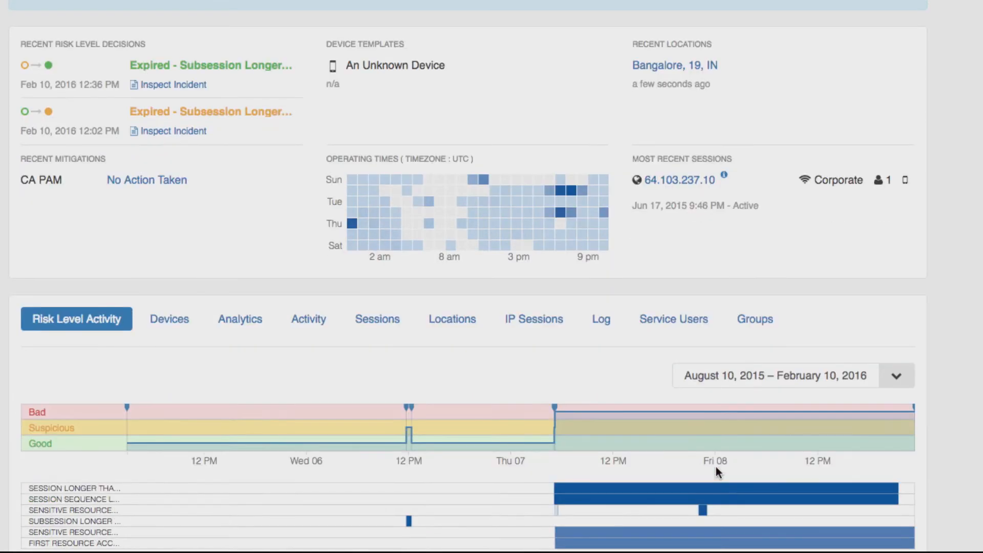
{"action": "scroll", "scroll_direction": "down", "scroll_amount": 3}
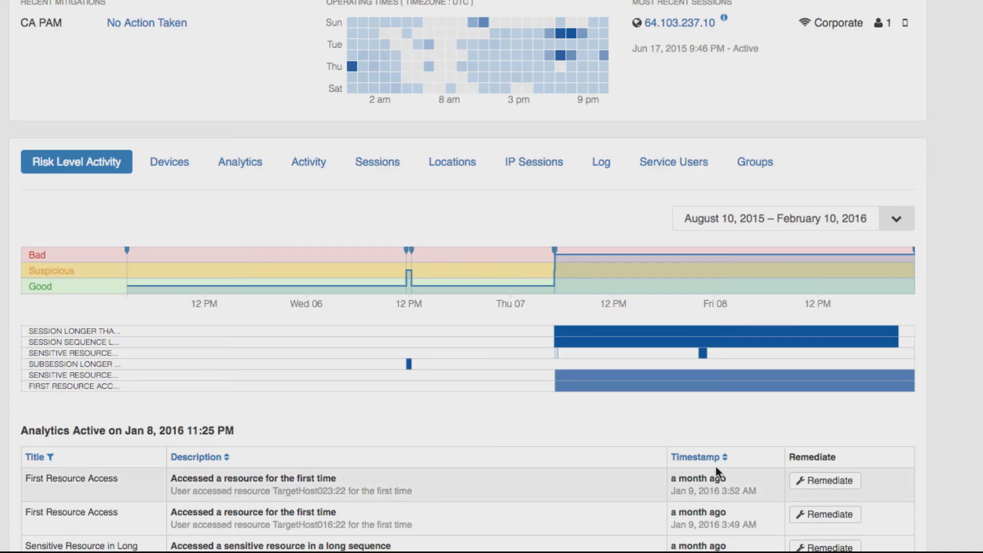
{"action": "scroll", "scroll_direction": "down", "scroll_amount": 3}
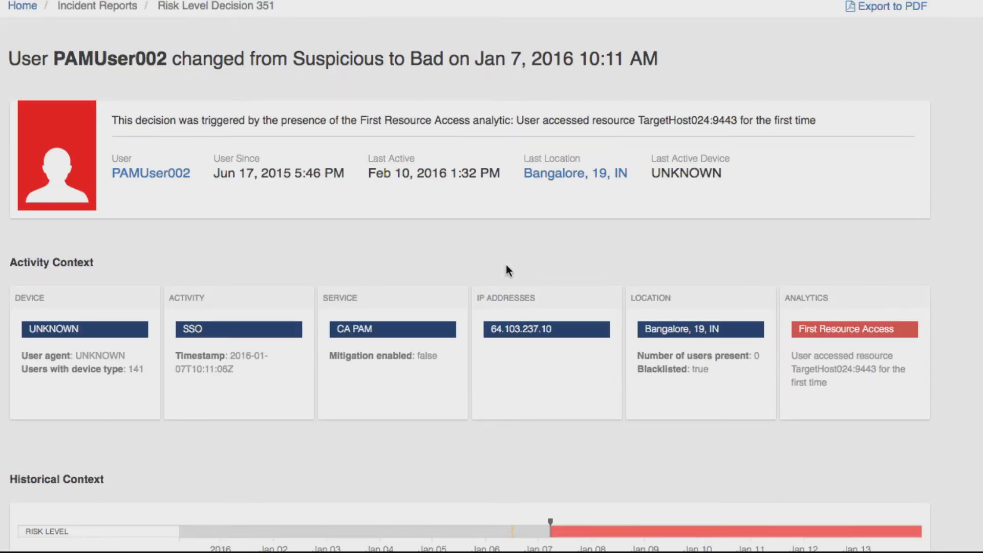
- Scroll through the incident report's Activity Context and Historical Context for PAMUser002's Suspicious-to-Bad change
{"action": "scroll", "scroll_direction": "down", "scroll_amount": 3}
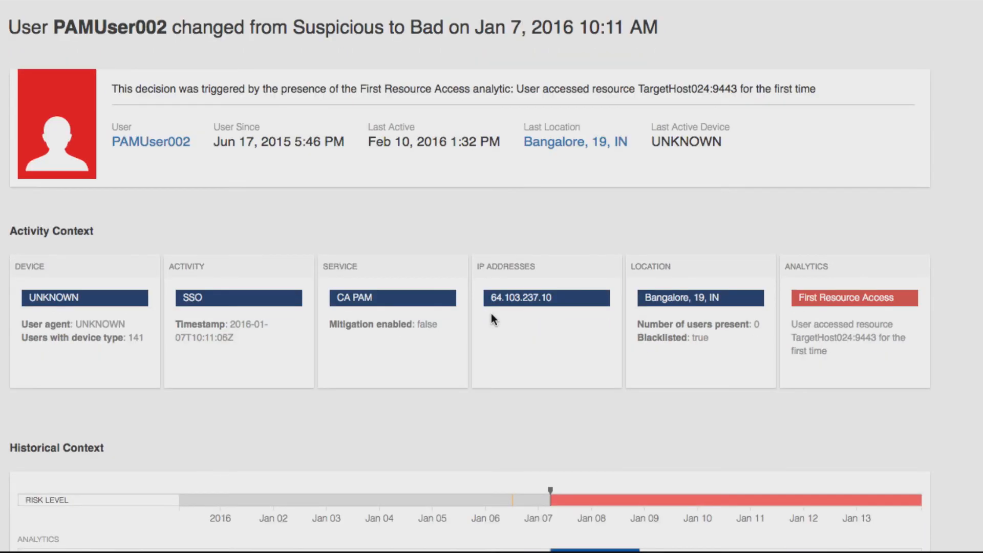
{"action": "scroll", "scroll_direction": "down", "scroll_amount": 3}
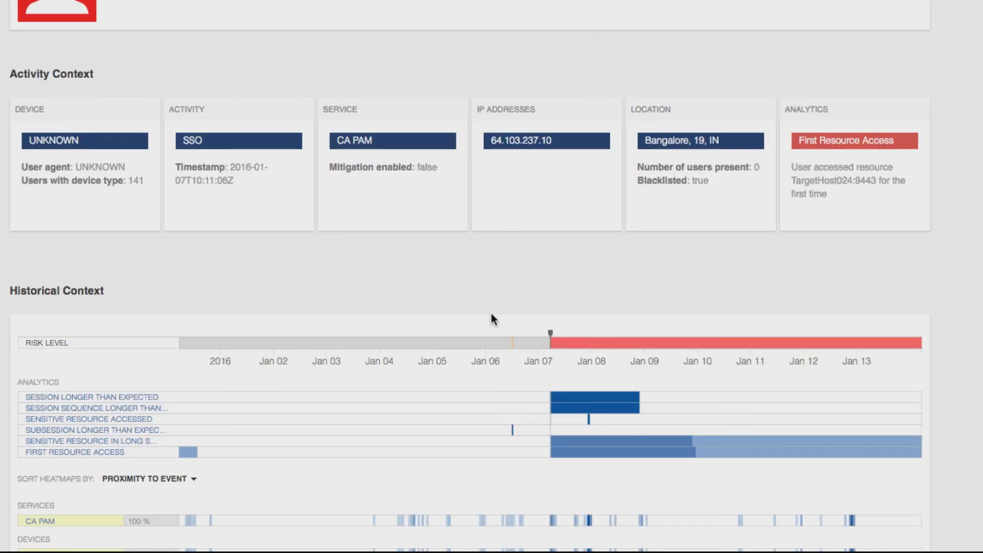
{"action": "scroll", "scroll_direction": "down", "scroll_amount": 3}
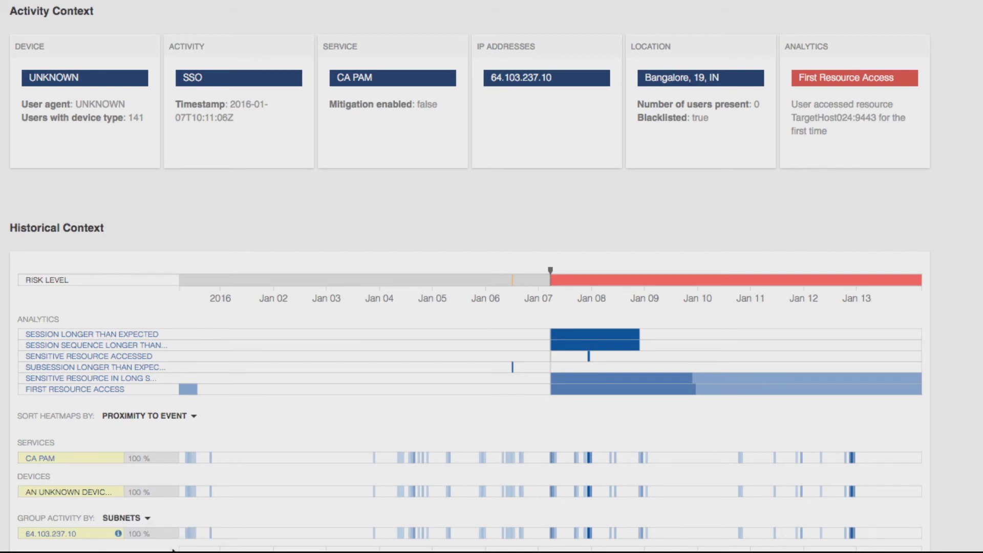
{"action": "scroll", "scroll_direction": "down", "scroll_amount": 3}
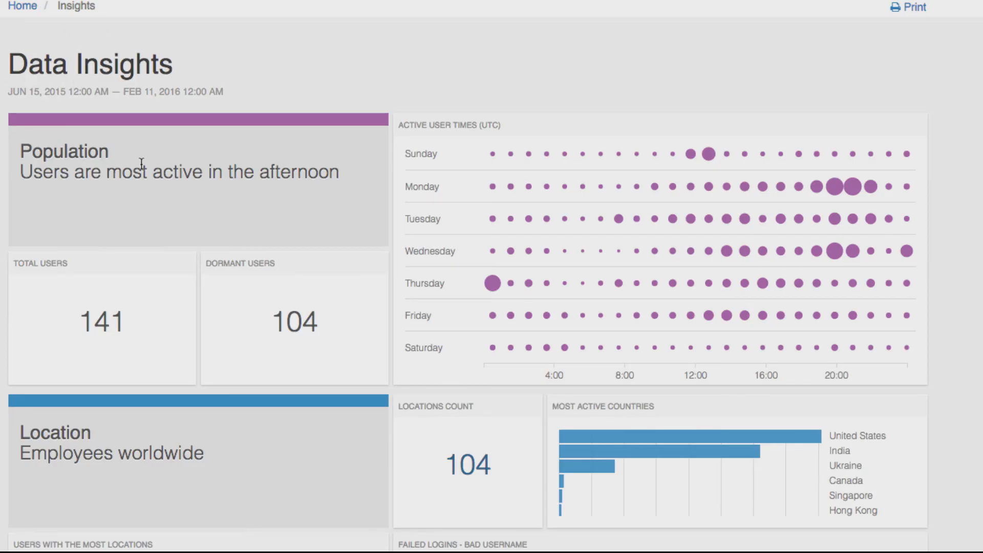
- Scroll through the Population, Location, Activity and Risk panels down to the 63 risk escalations, 6 bad users
{"action": "scroll", "scroll_direction": "down", "scroll_amount": 3}
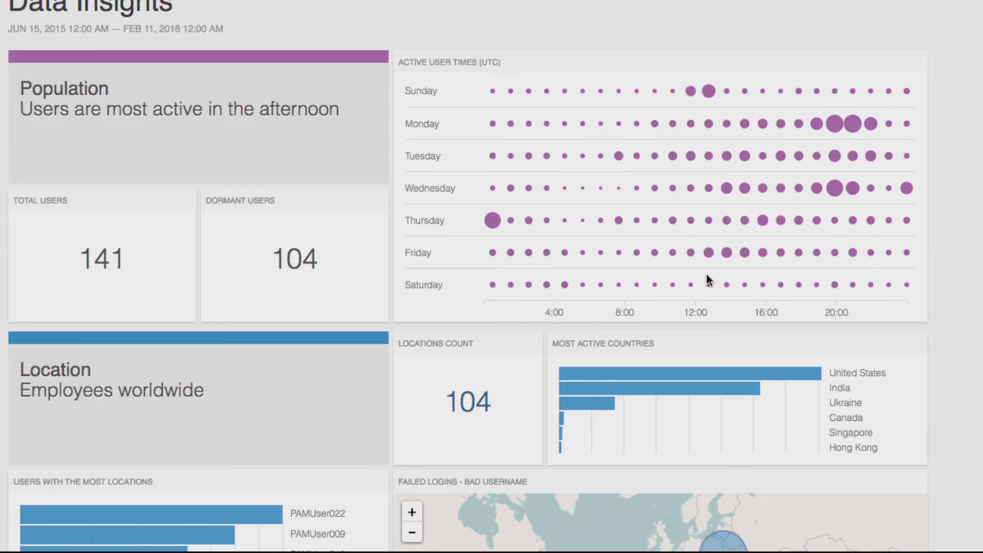
{"action": "scroll", "scroll_direction": "down", "scroll_amount": 3}
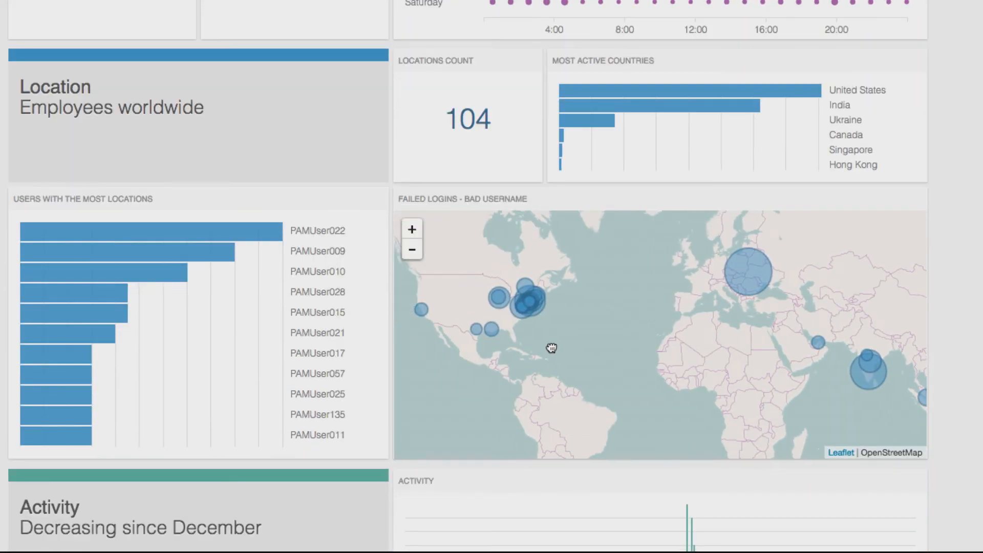
{"action": "scroll", "scroll_direction": "down", "scroll_amount": 3}
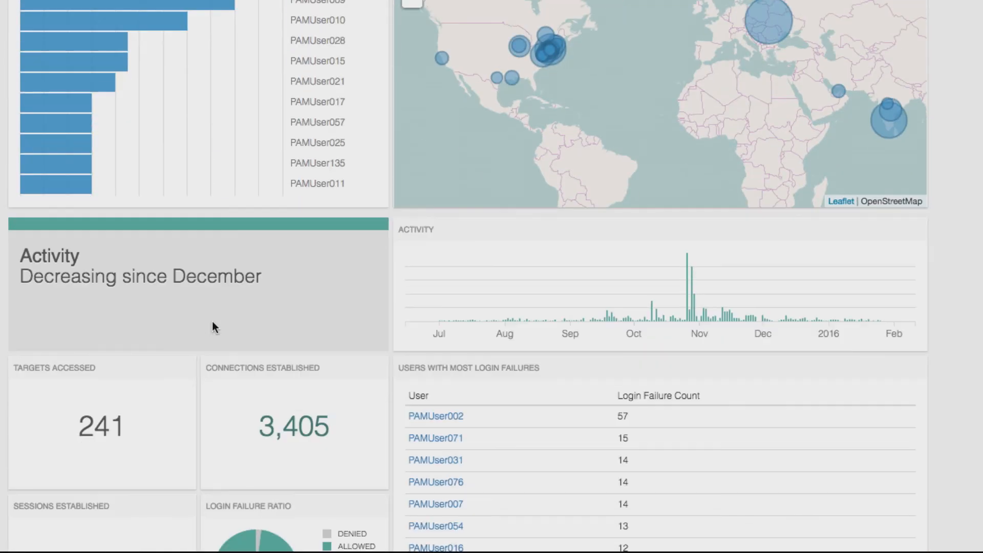
{"action": "scroll", "scroll_direction": "down", "scroll_amount": 3}
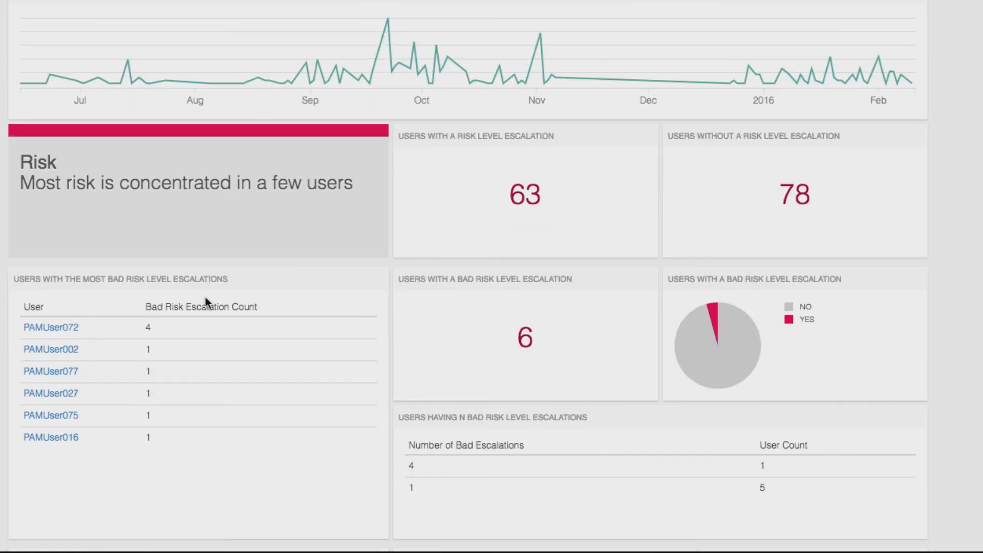